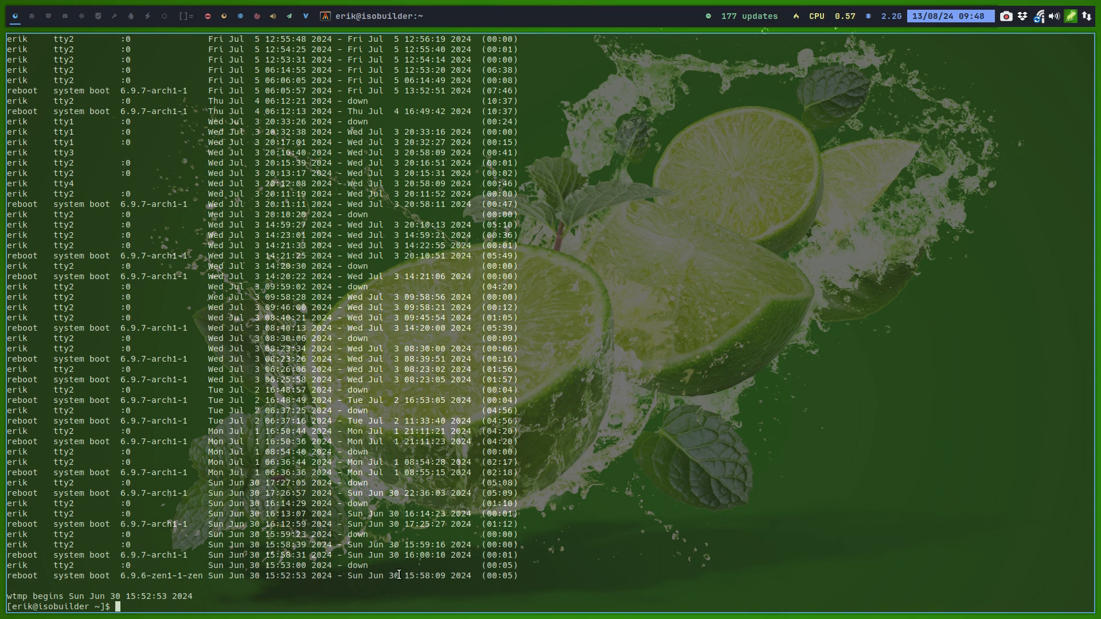
Scroll through earlier terminal output and discard the mistyped 'upsk' command at the prompt
{"action": "double_click", "coordinate": [442, 575]}
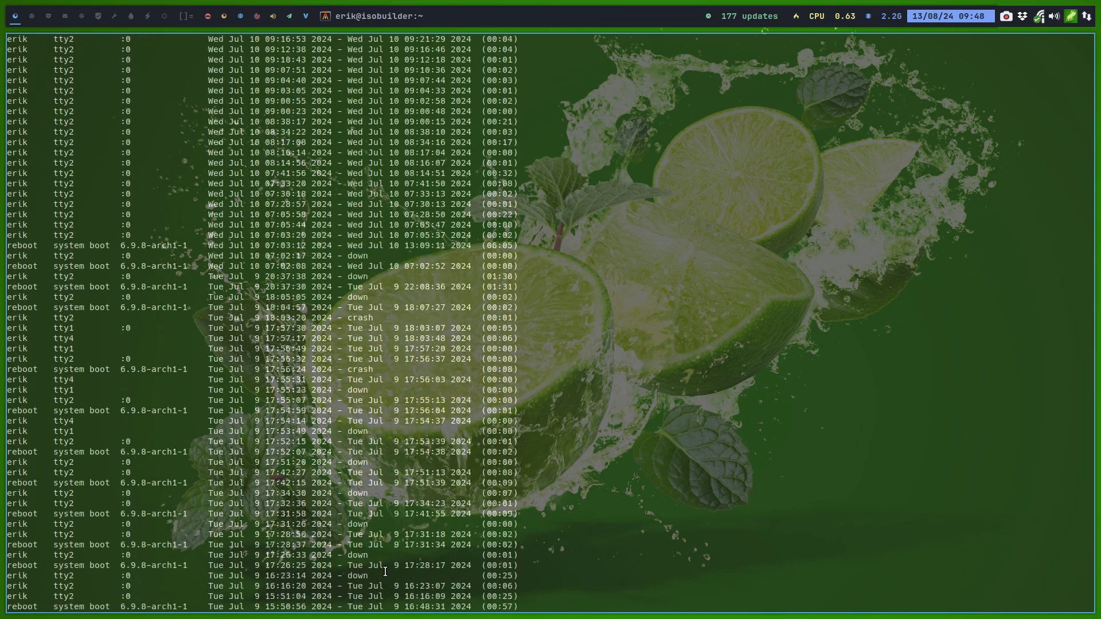
{"action": "scroll", "scroll_direction": "down", "scroll_amount": 3}
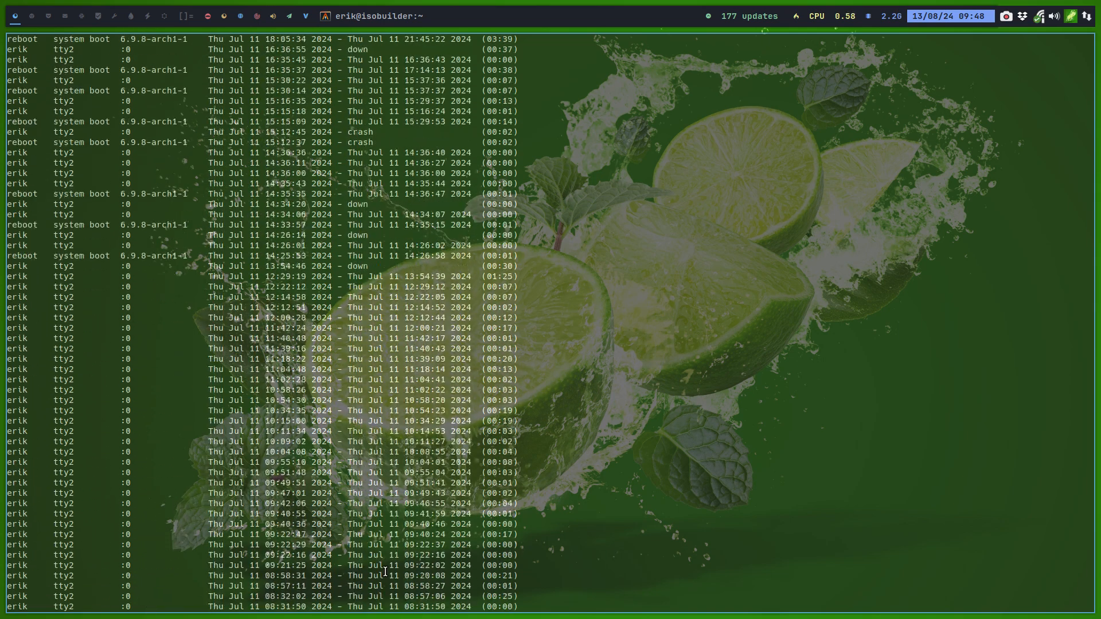
{"action": "scroll", "scroll_direction": "down", "scroll_amount": 3}
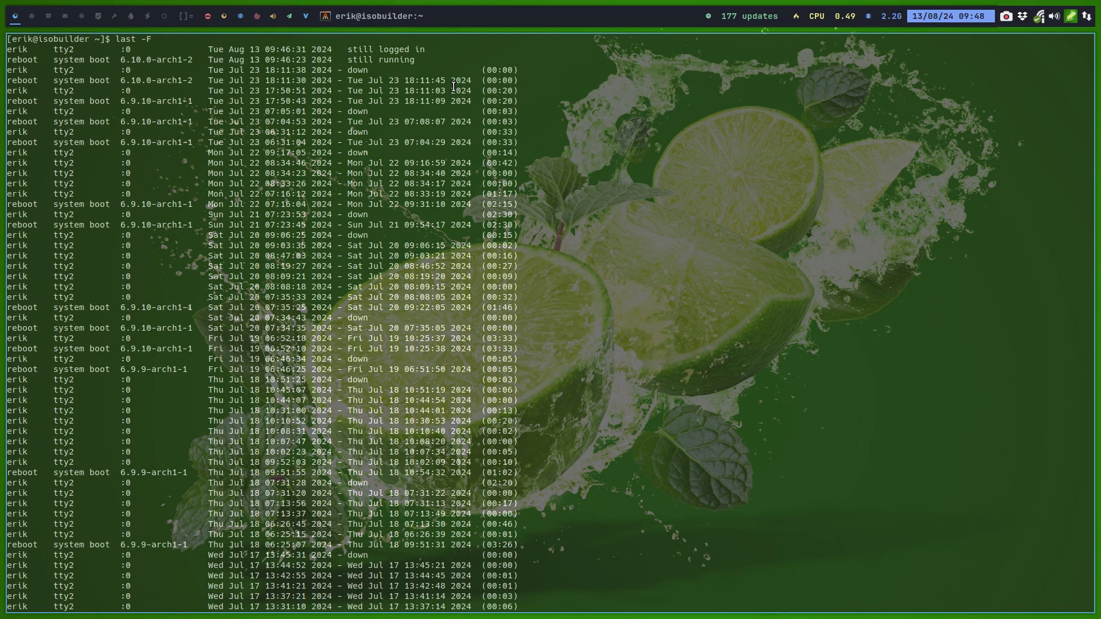
{"action": "scroll", "scroll_direction": "down", "scroll_amount": 3}
{"action": "type", "text": "be"}
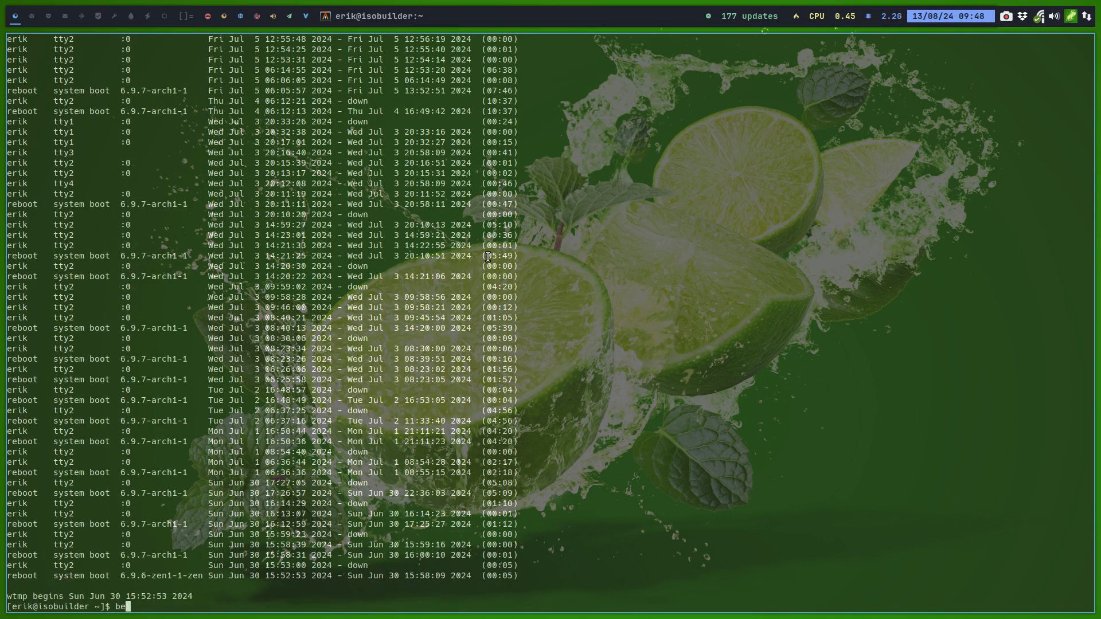
{"action": "type", "text": "upsk"}
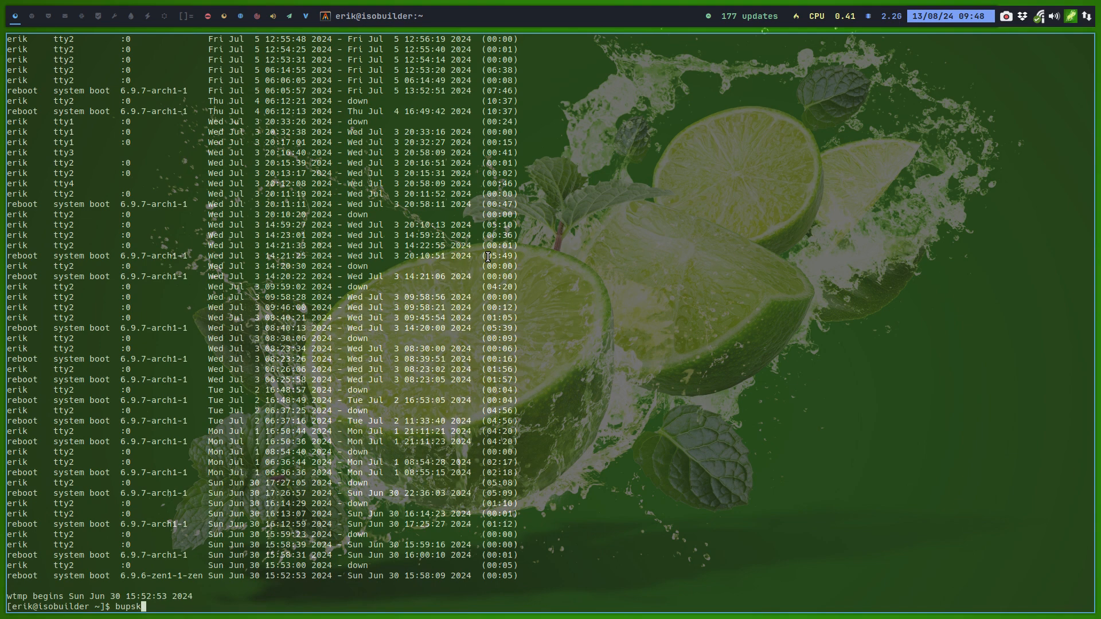
{"action": "key", "text": "BackSpace"}
{"action": "type", "text": "c"}
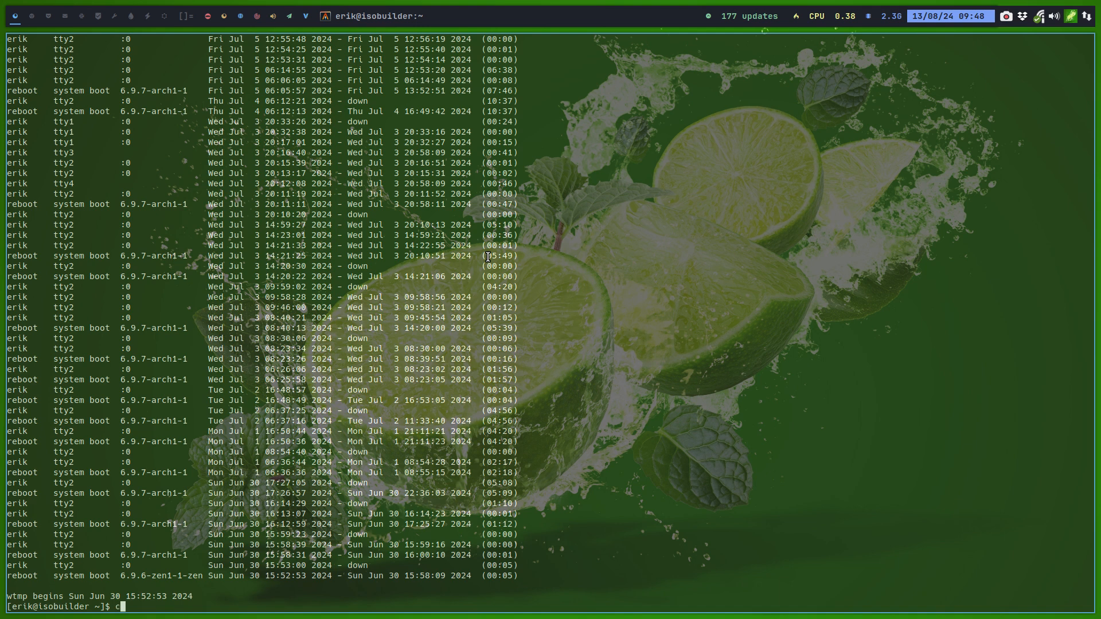
{"action": "type", "text": "ls"}
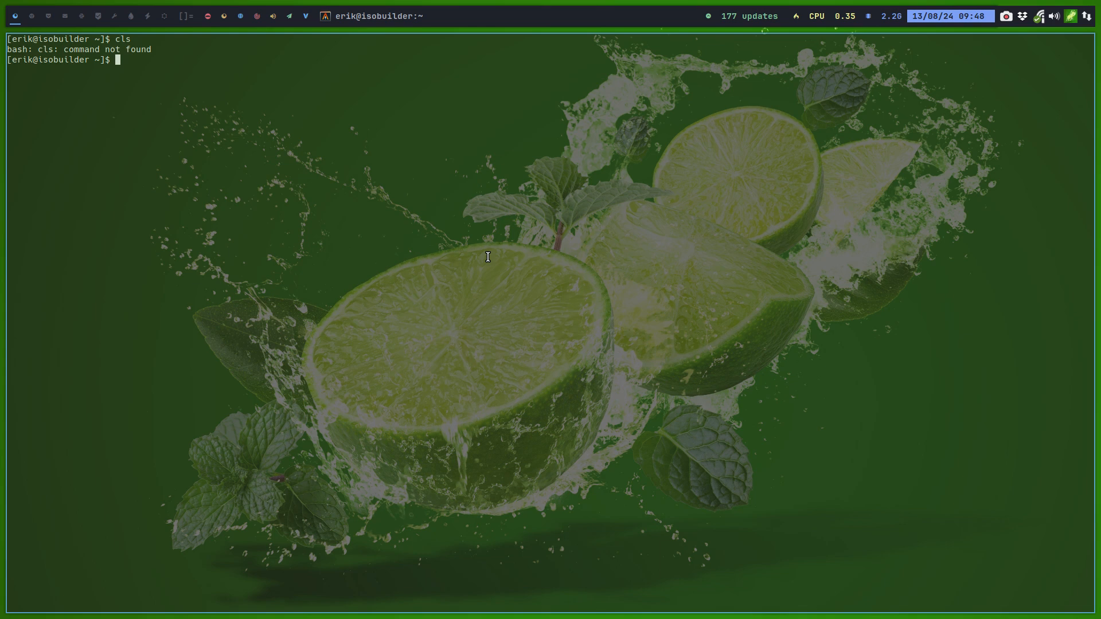
List all shell aliases with 'alias', then start the full system update with 'update'
{"action": "type", "text": "alias"}
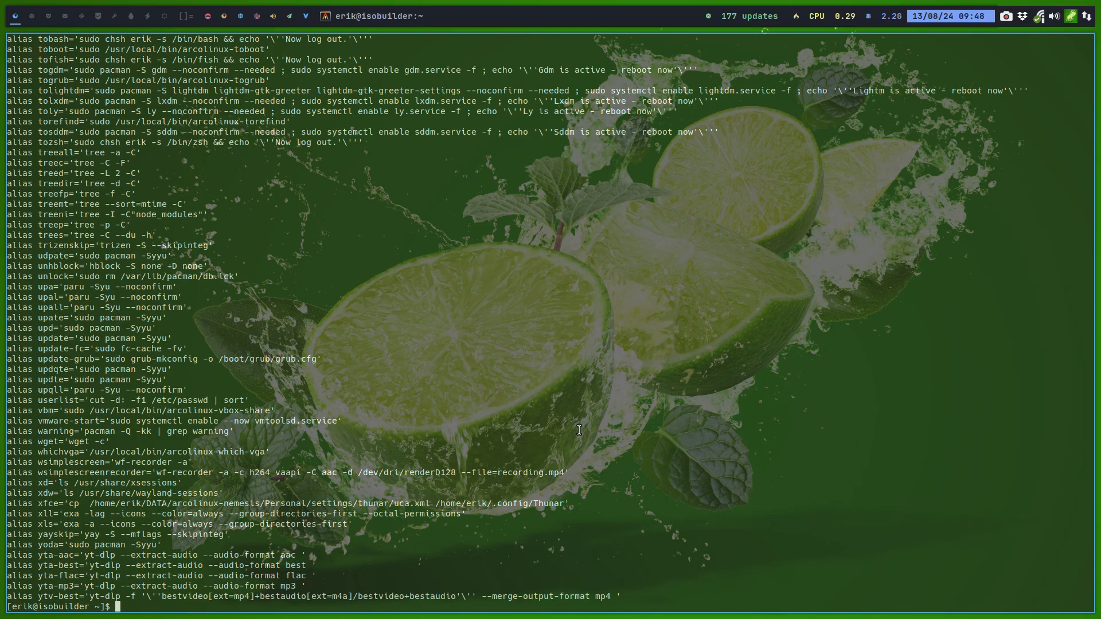
{"action": "scroll", "scroll_direction": "down", "scroll_amount": 3}
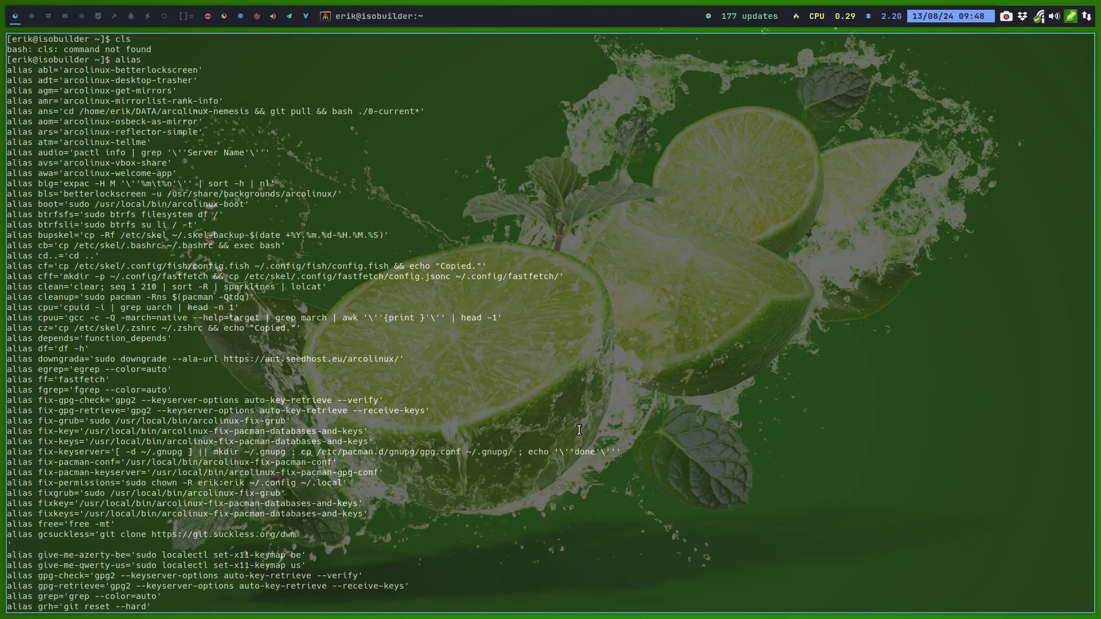
{"action": "scroll", "scroll_direction": "down", "scroll_amount": 3}
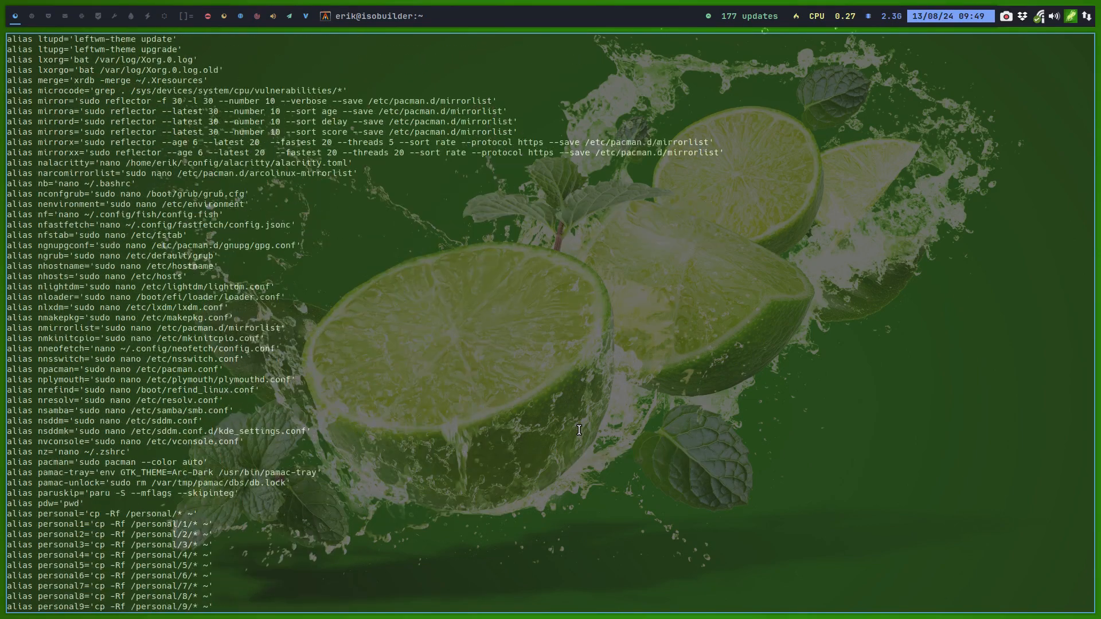
{"action": "scroll", "scroll_direction": "down", "scroll_amount": 3}
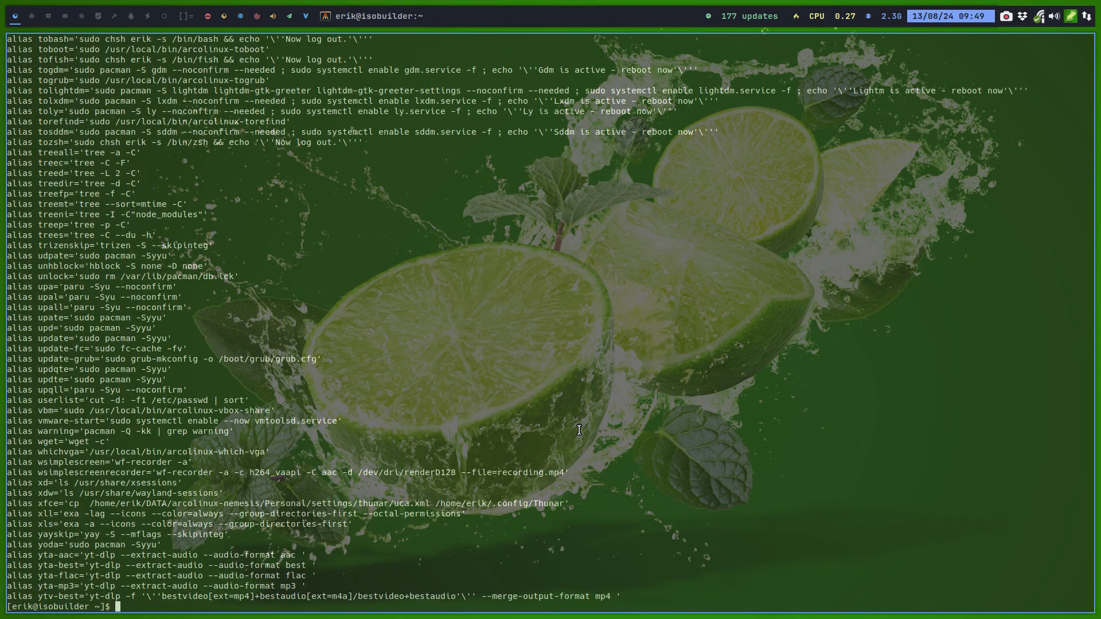
{"action": "type", "text": "update"}
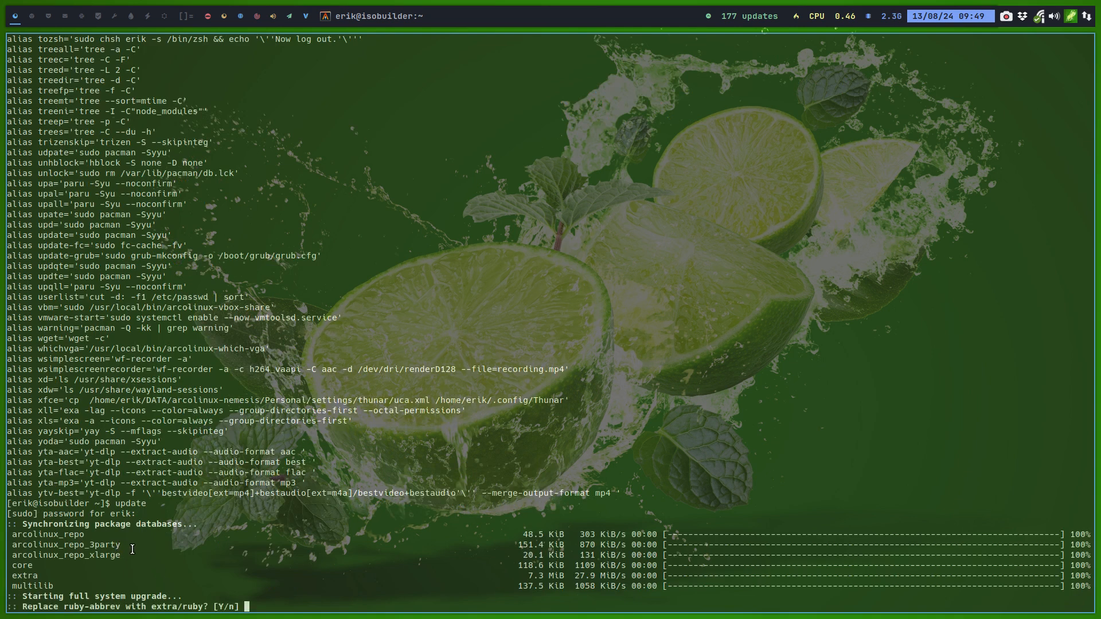
{"action": "mouse_move", "coordinate": [253, 546]}
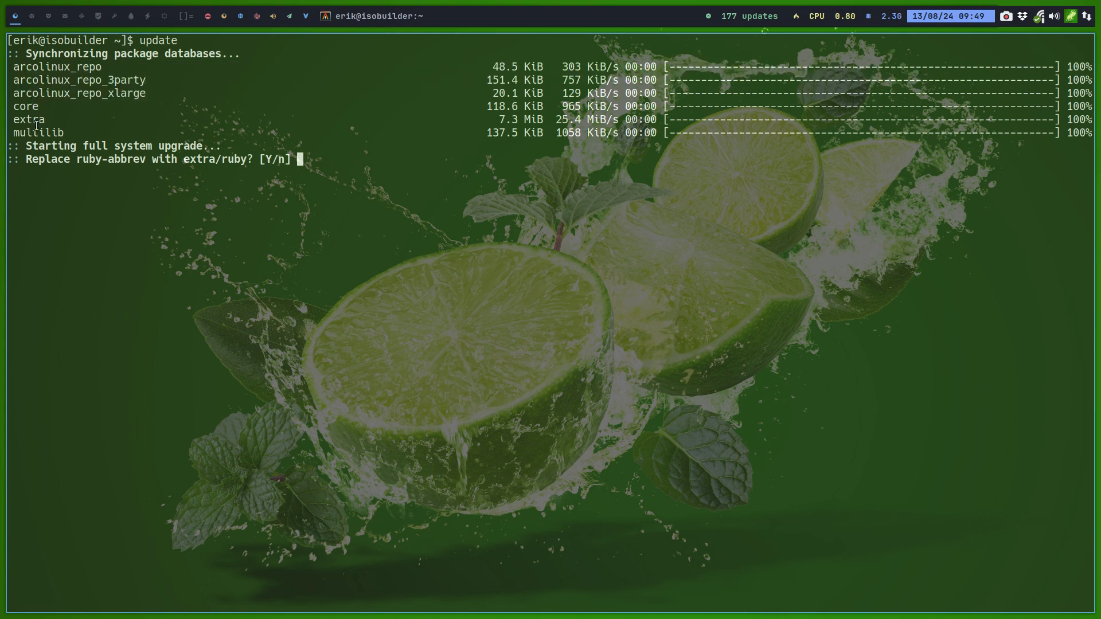
{"action": "mouse_move", "coordinate": [104, 169]}
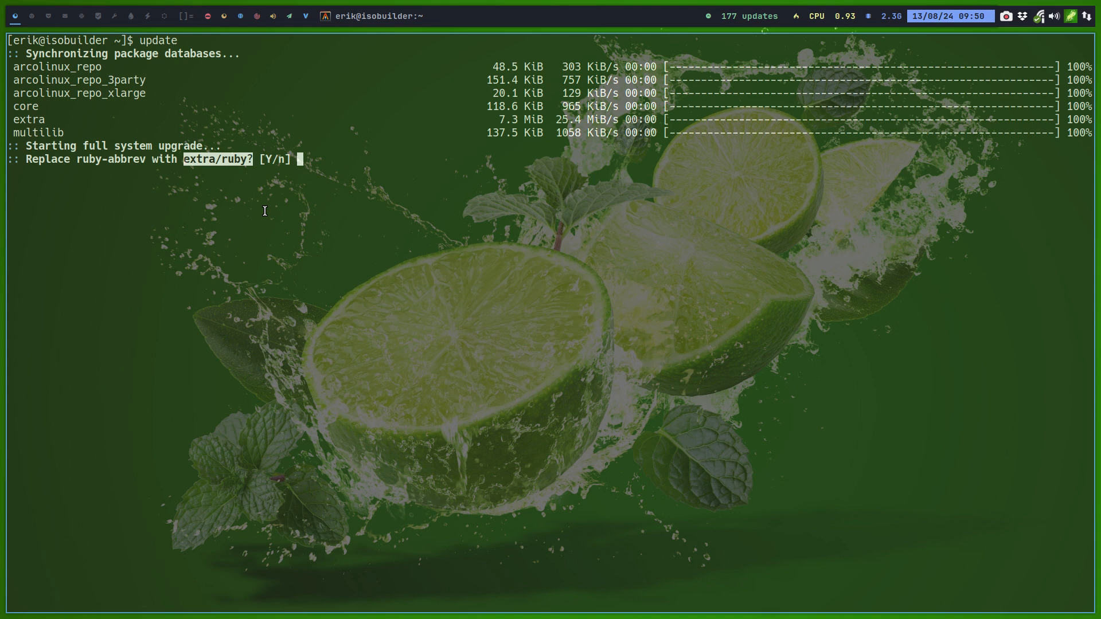
Answer y to every 'Replace ruby-… with extra/ruby?' prompt and confirm so downloading begins
{"action": "type", "text": "y"}
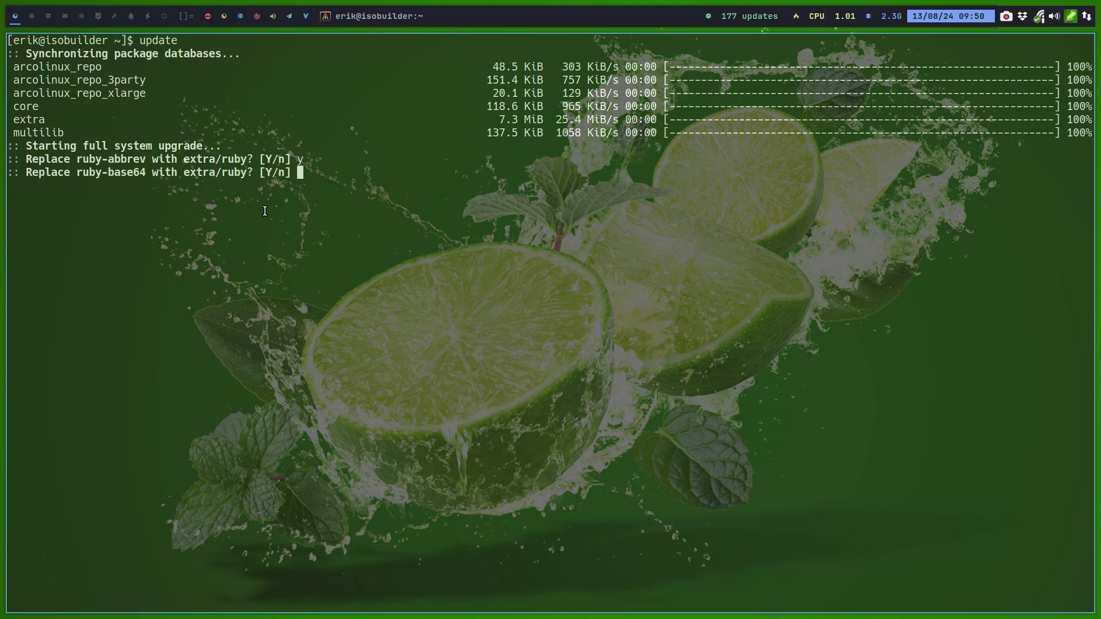
{"action": "type", "text": "y"}
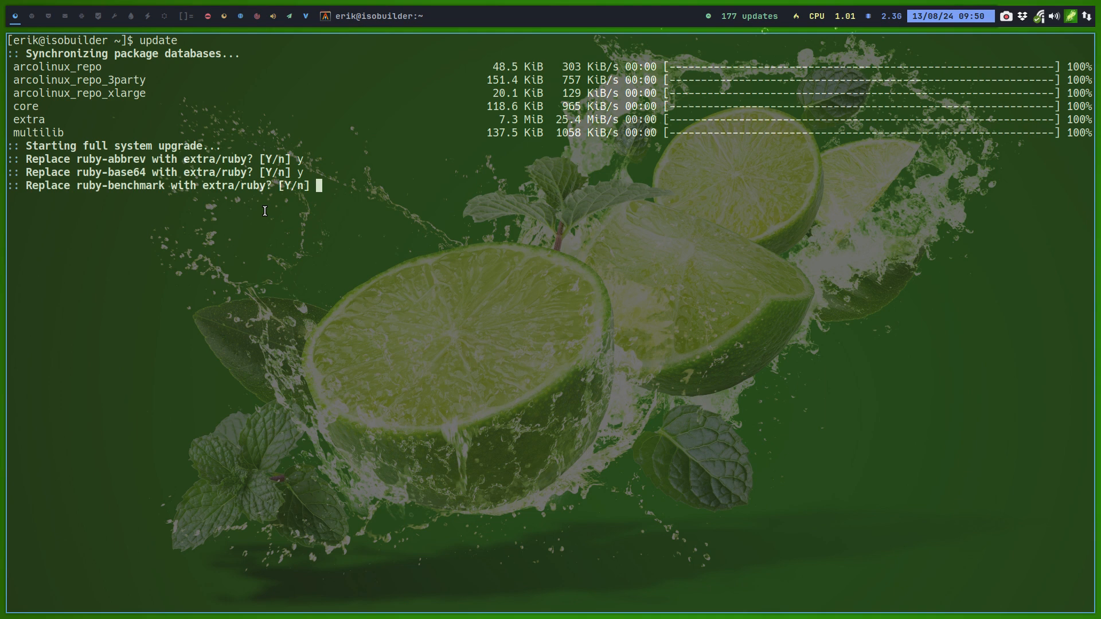
{"action": "type", "text": "y"}
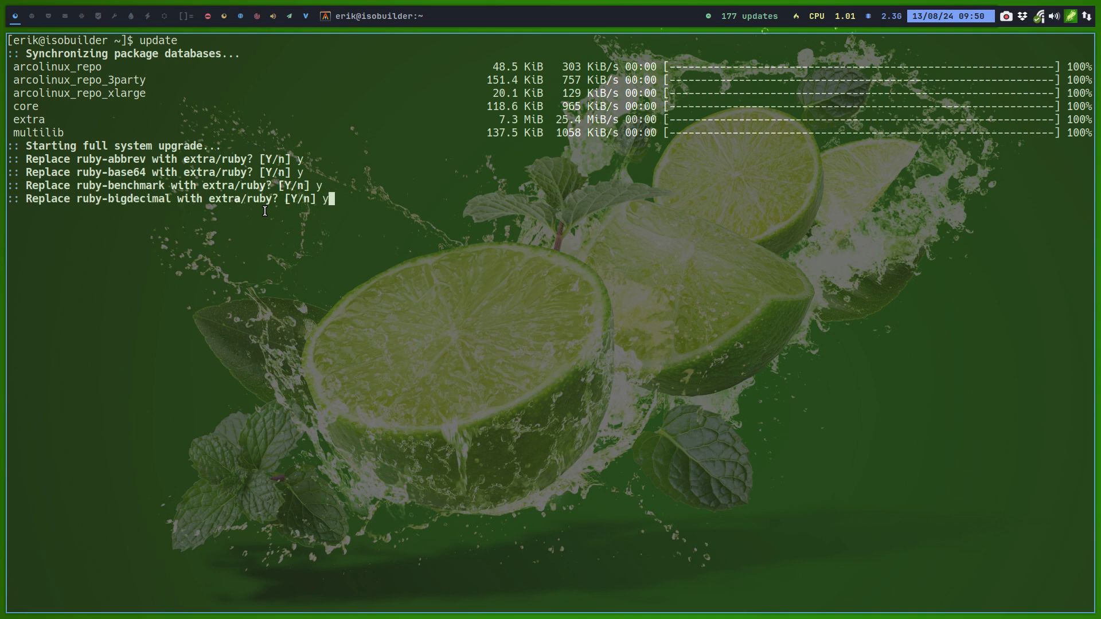
{"action": "type", "text": "y"}
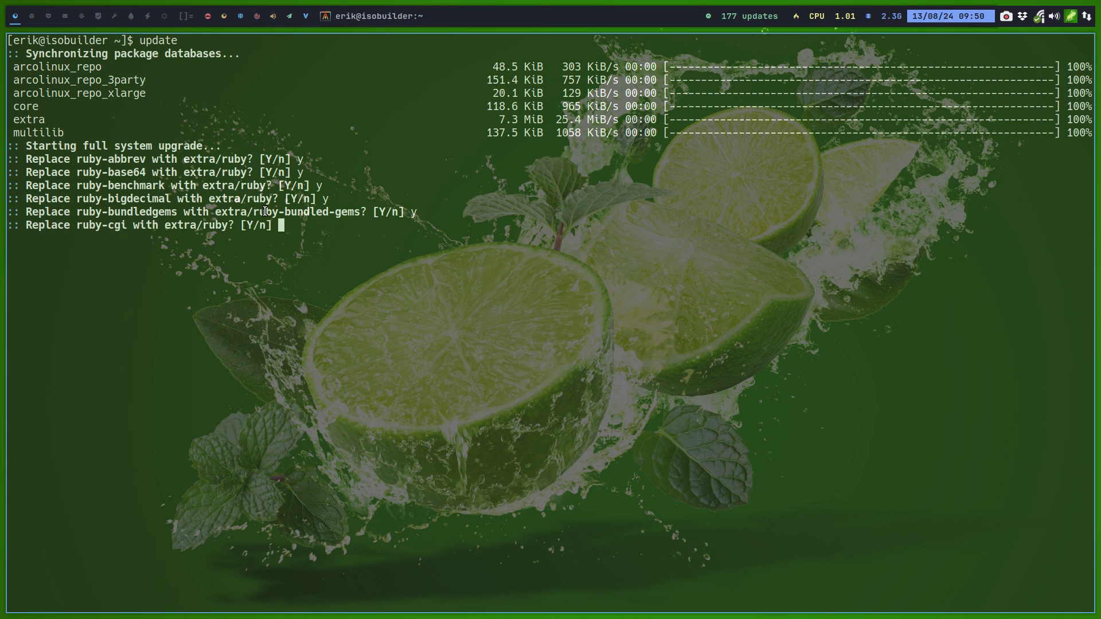
{"action": "type", "text": "y"}
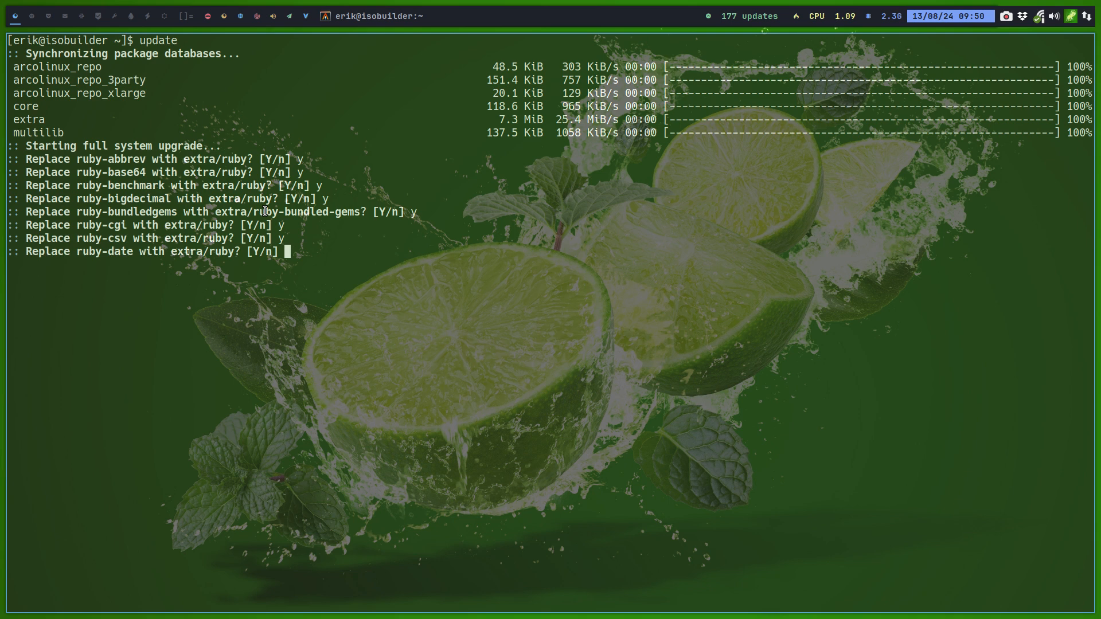
{"action": "type", "text": "y"}
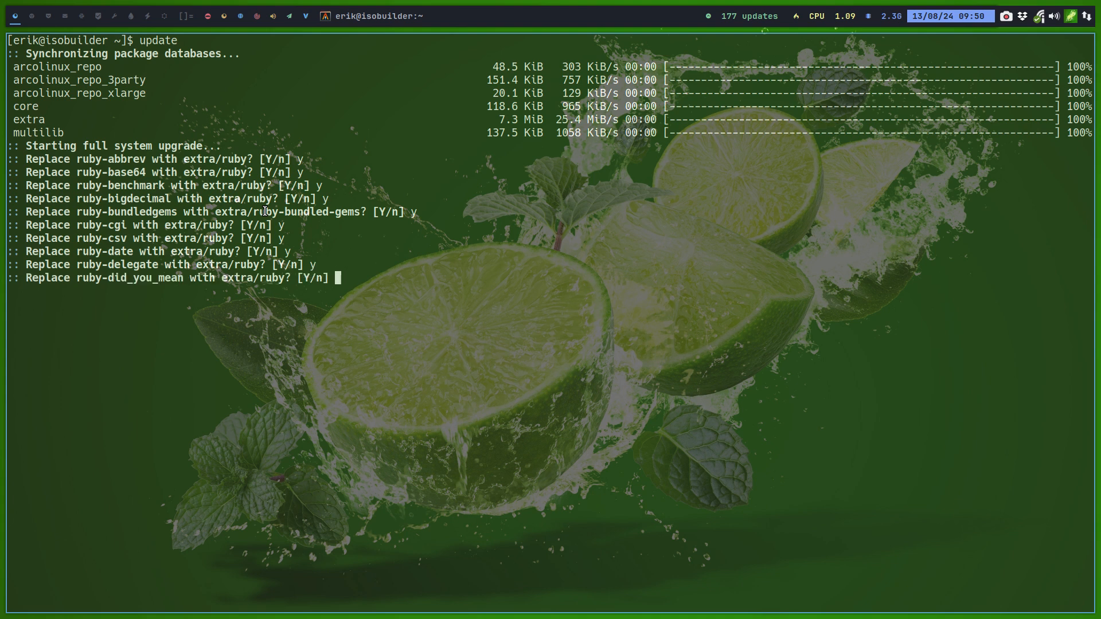
{"action": "type", "text": "y"}
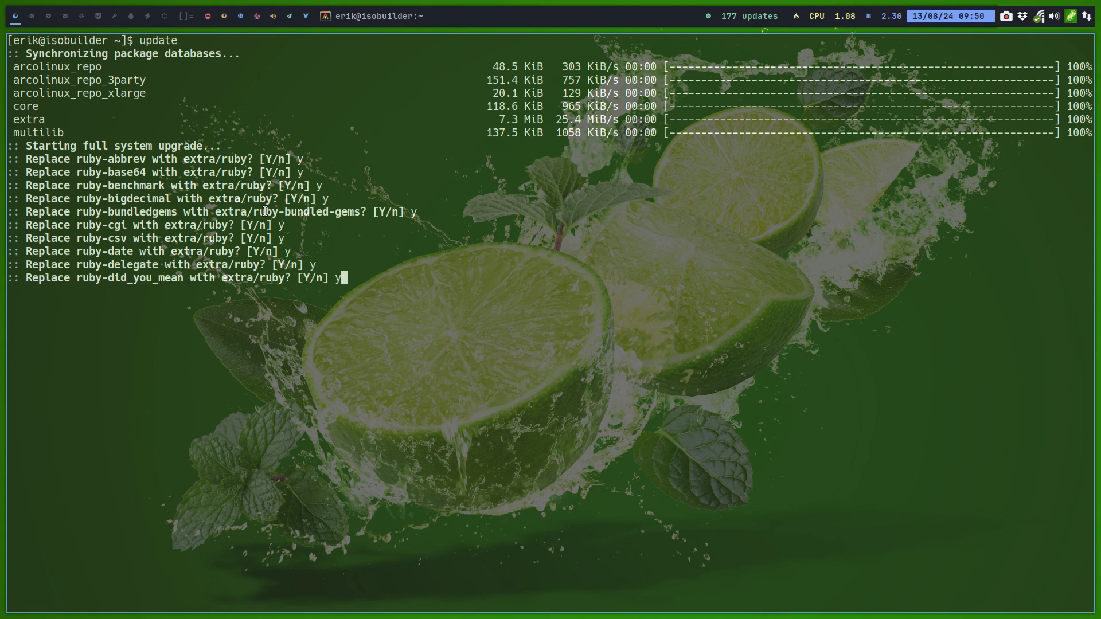
{"action": "type", "text": "y-drb with extra/ruby? [Y/n"}
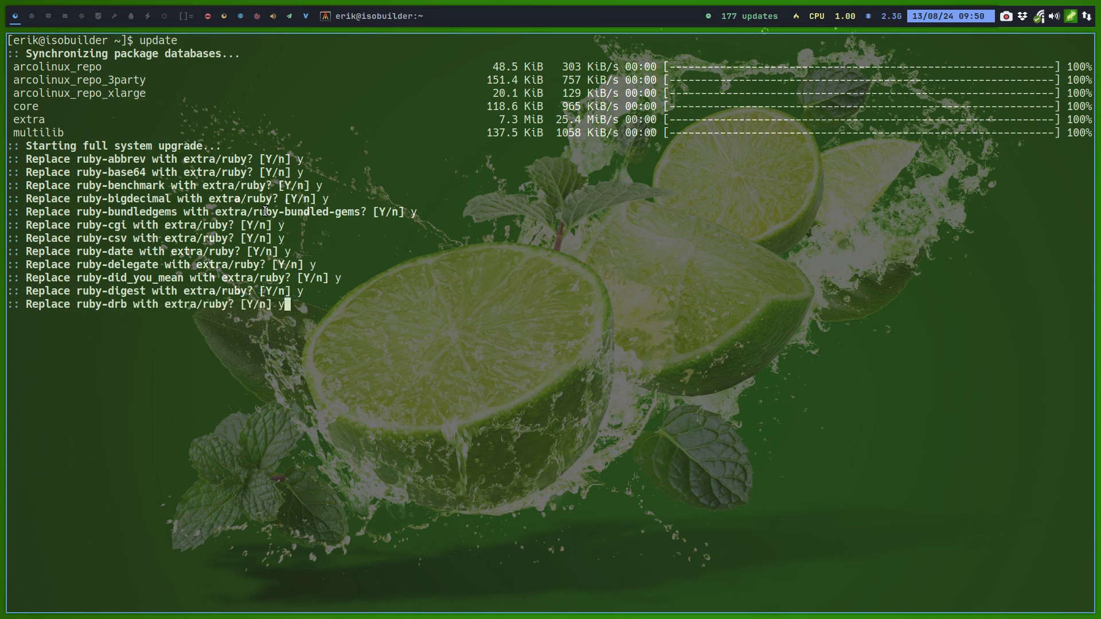
{"action": "type", "text": "y-english with extra/ruby? [Y/n"}
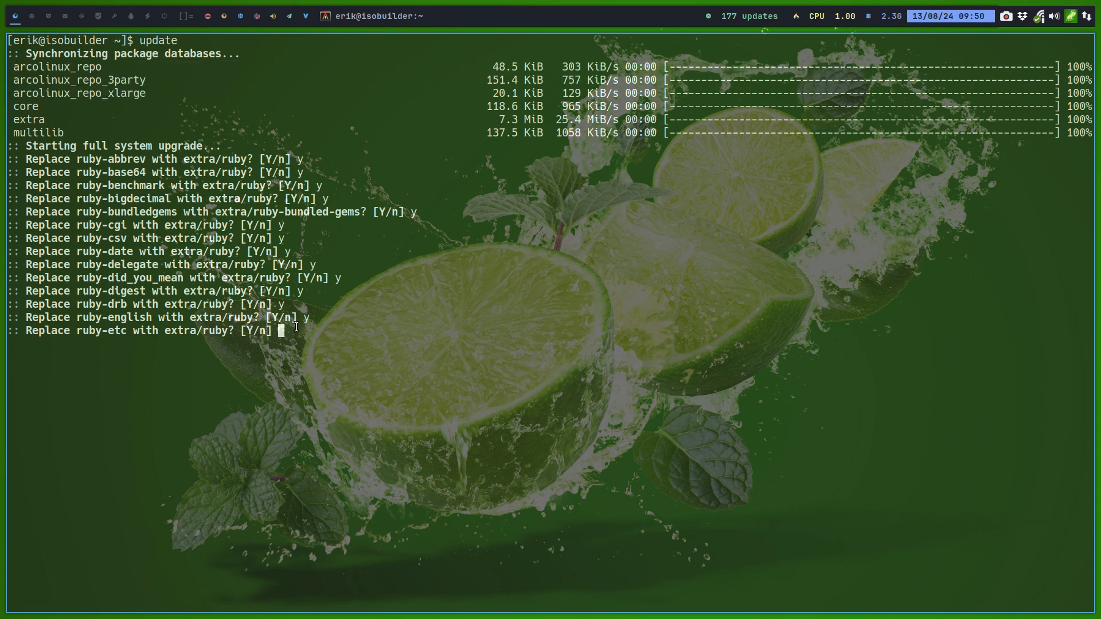
{"action": "type", "text": "y"}
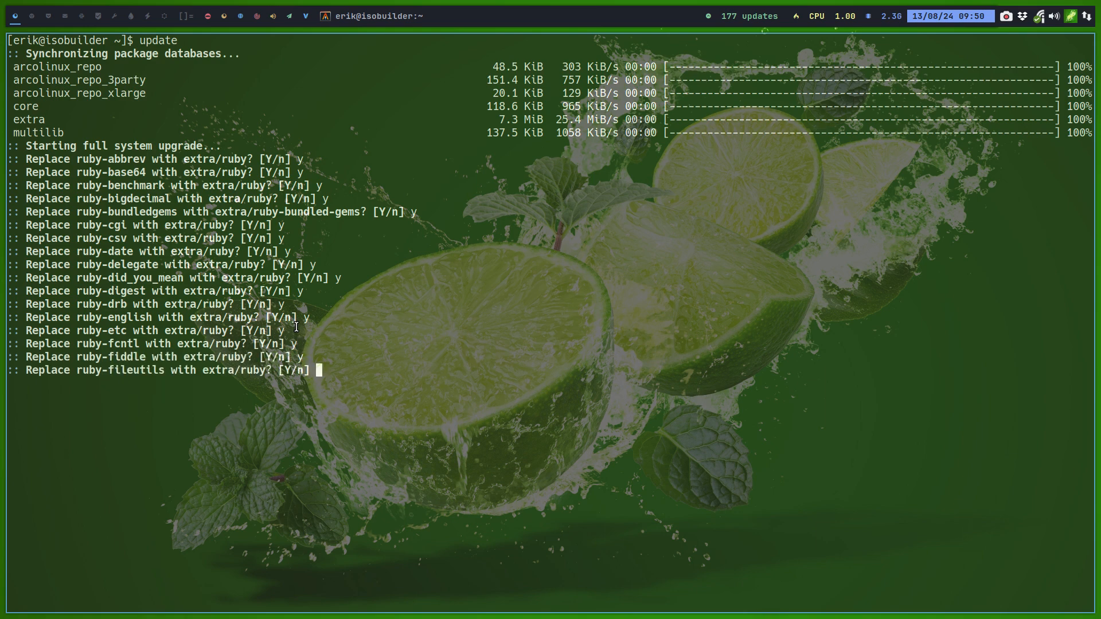
{"action": "type", "text": "y"}
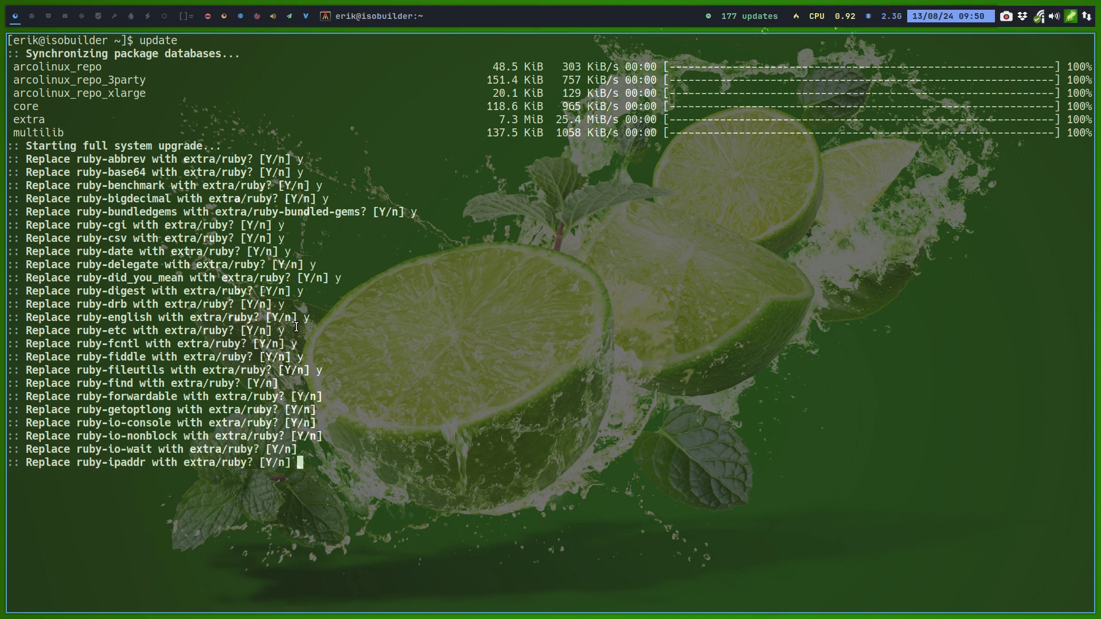
{"action": "key", "text": "Return"}
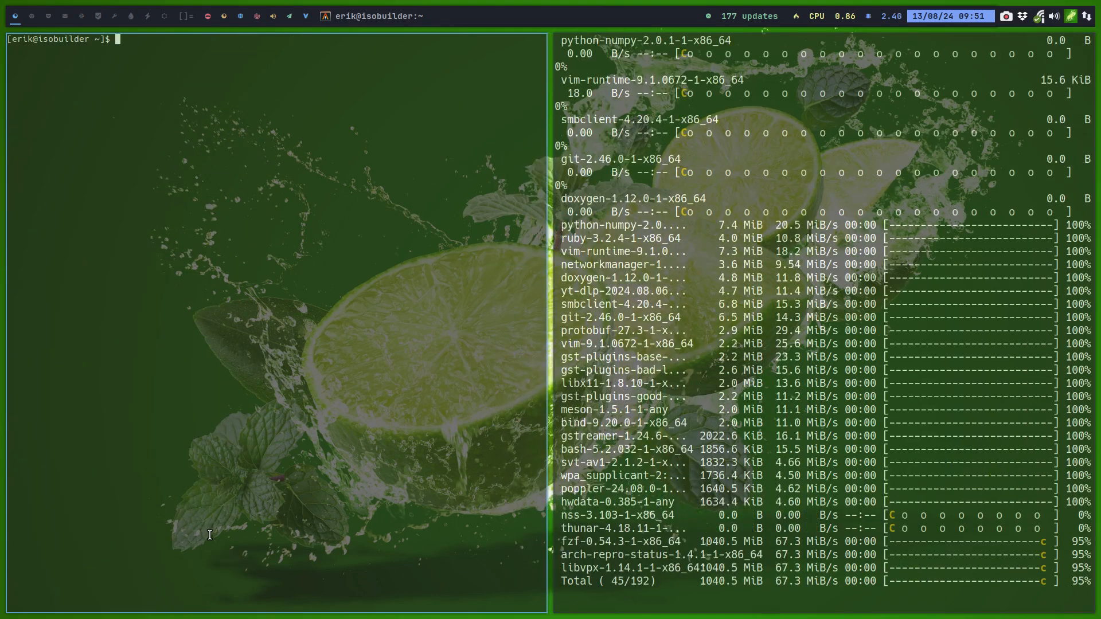
Type 'neofetch' in the second pane while pacman upgrades all 192 packages
{"action": "type", "text": "neofetch"}
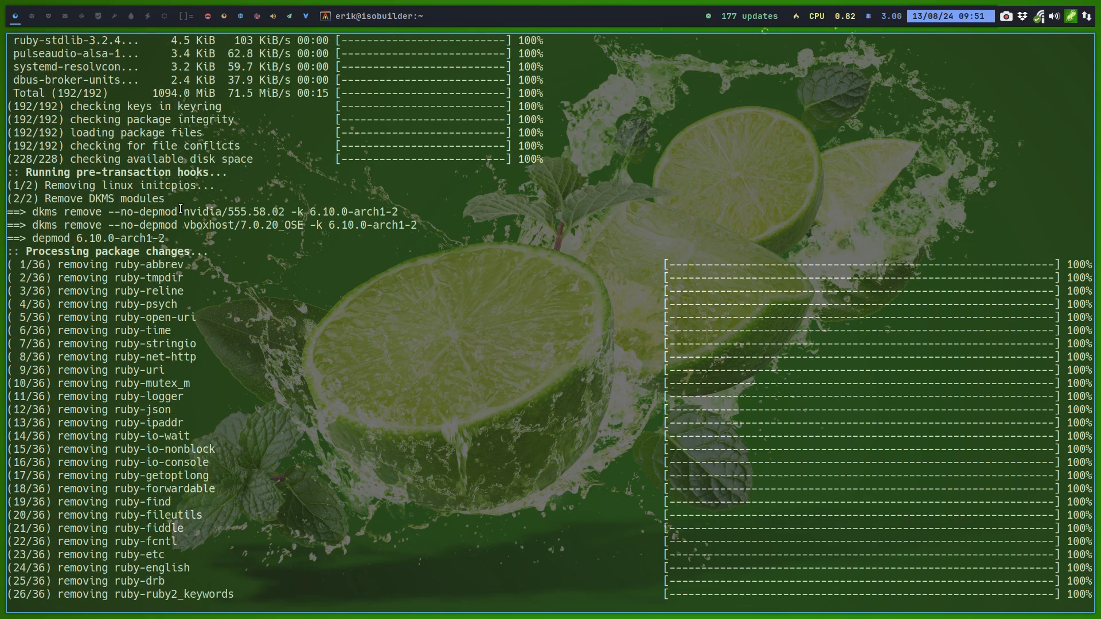
{"action": "double_click", "coordinate": [220, 212]}
{"action": "type", "text": "sudo pacman"}
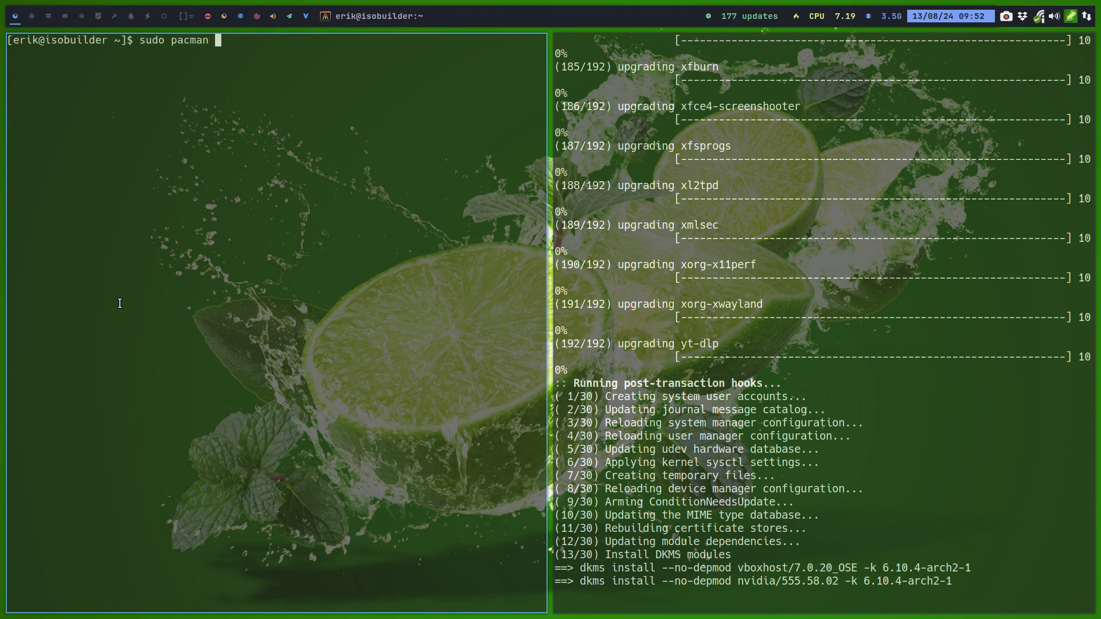
Start the 'sudo pacman -Sy archlinux-keyring' command in the second pane, then abandon it
{"action": "type", "text": "-S arcgh"}
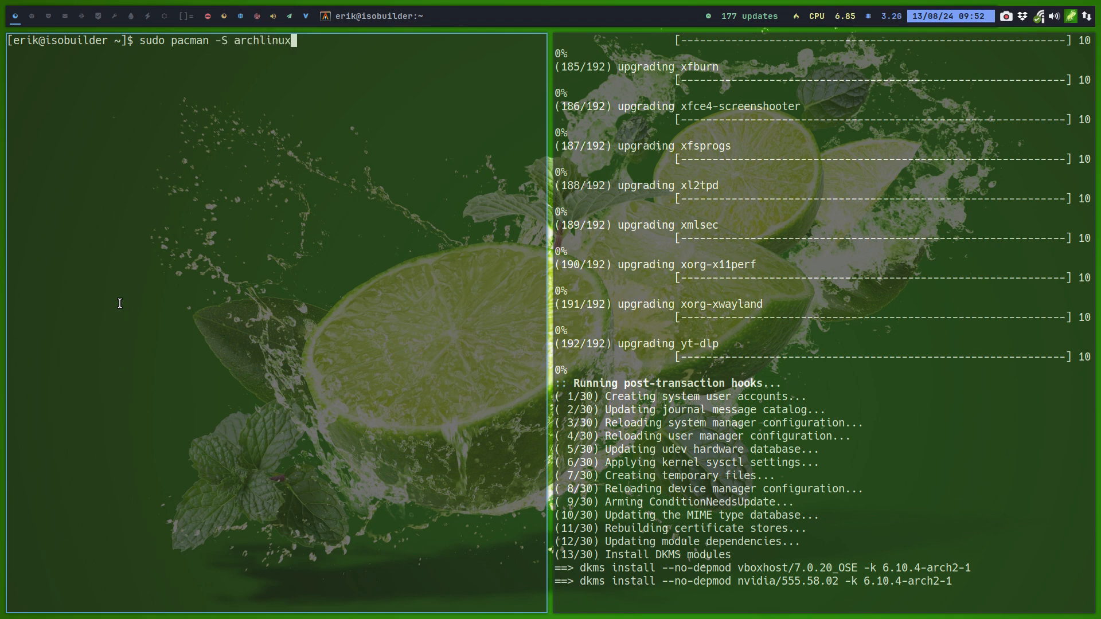
{"action": "type", "text": "-keyri"}
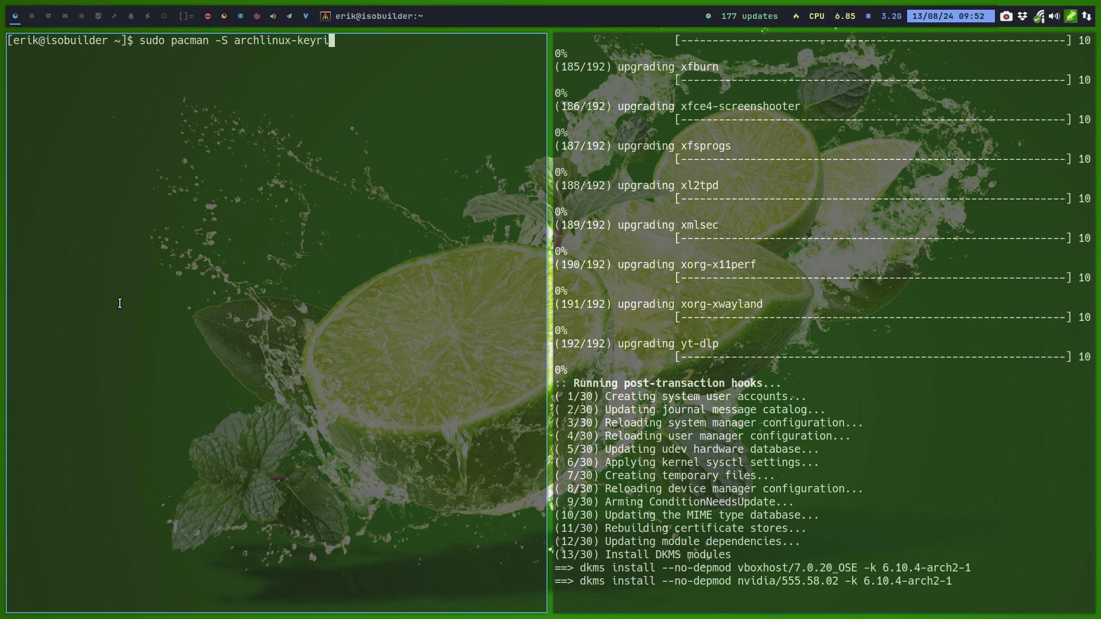
{"action": "type", "text": "ng"}
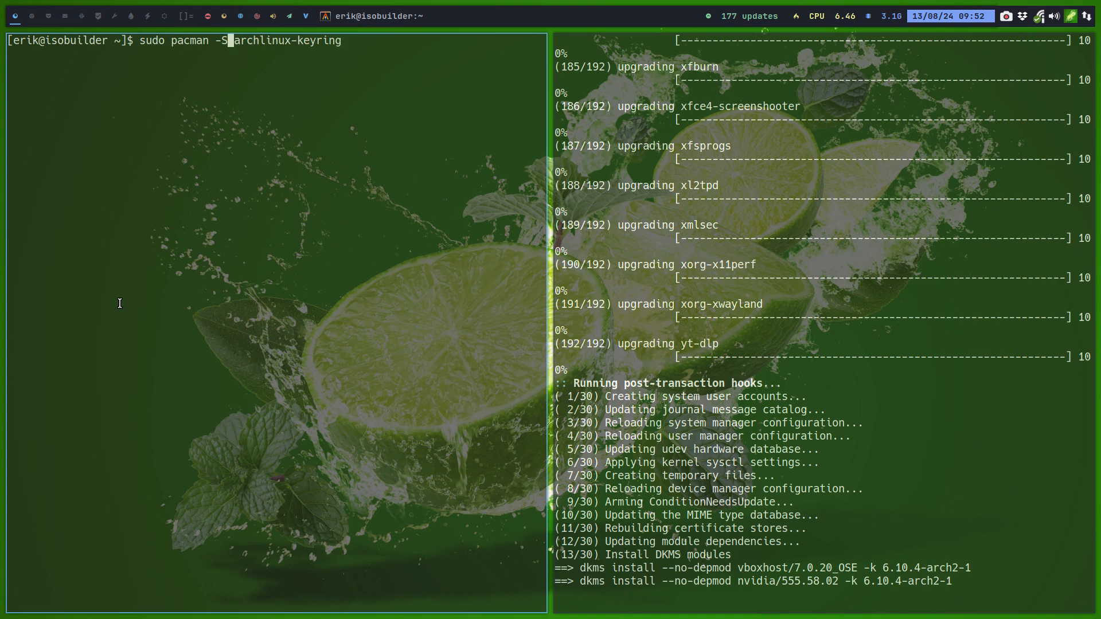
{"action": "type", "text": "y^C"}
{"action": "type", "text": "f"}
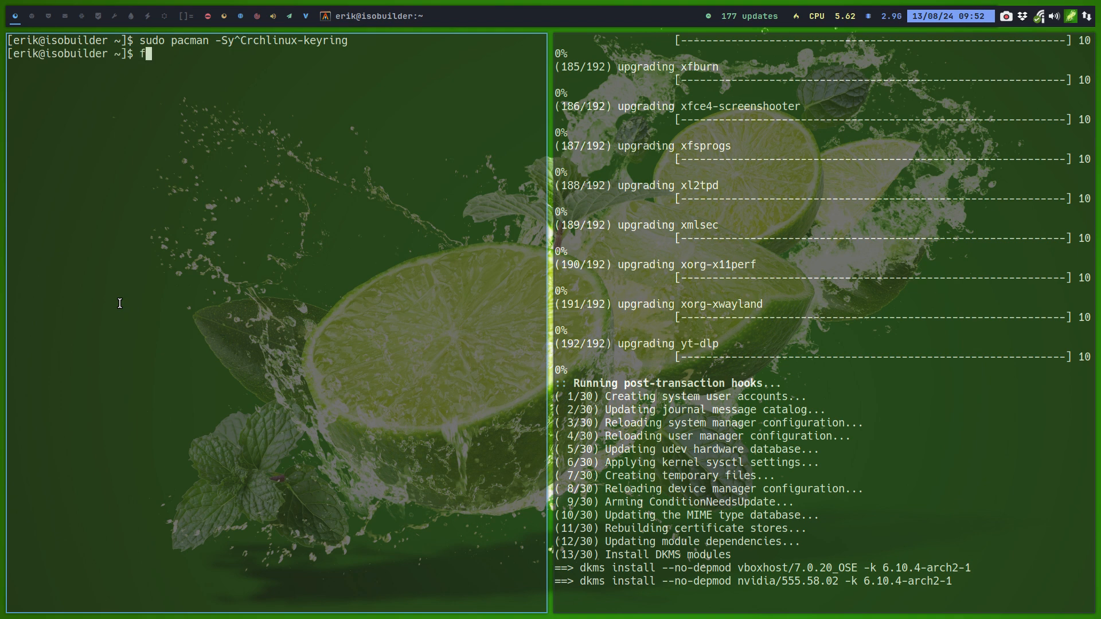
Tab-complete 'fix' to list the available fix scripts while initramfs finishes rebuilding
{"action": "type", "text": "ixkey"}
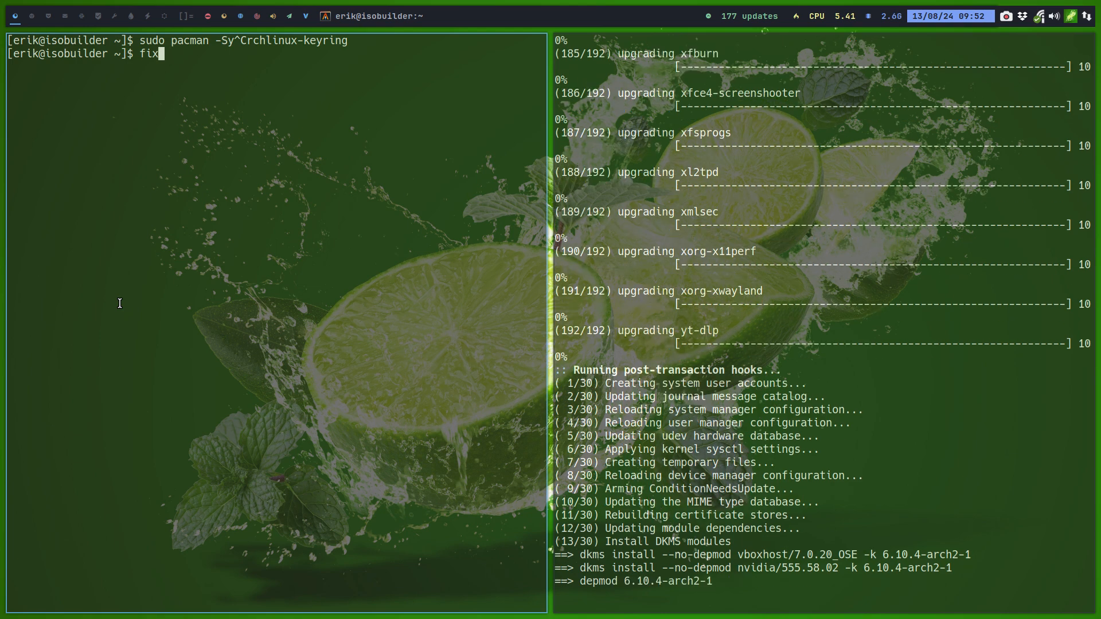
{"action": "type", "text": "-k"}
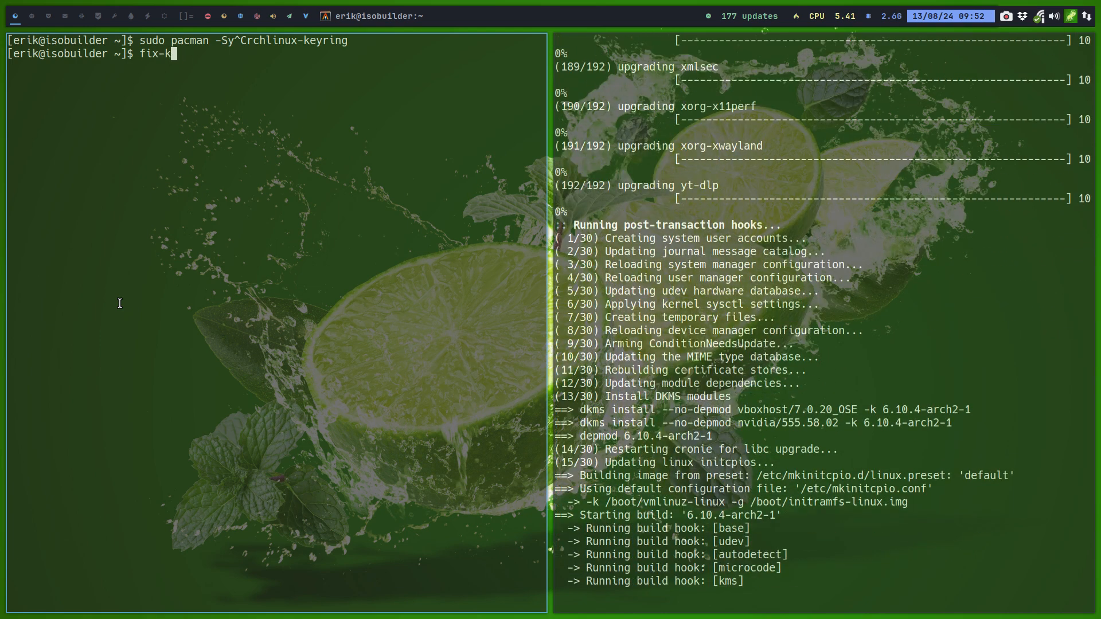
{"action": "key", "text": "Tab"}
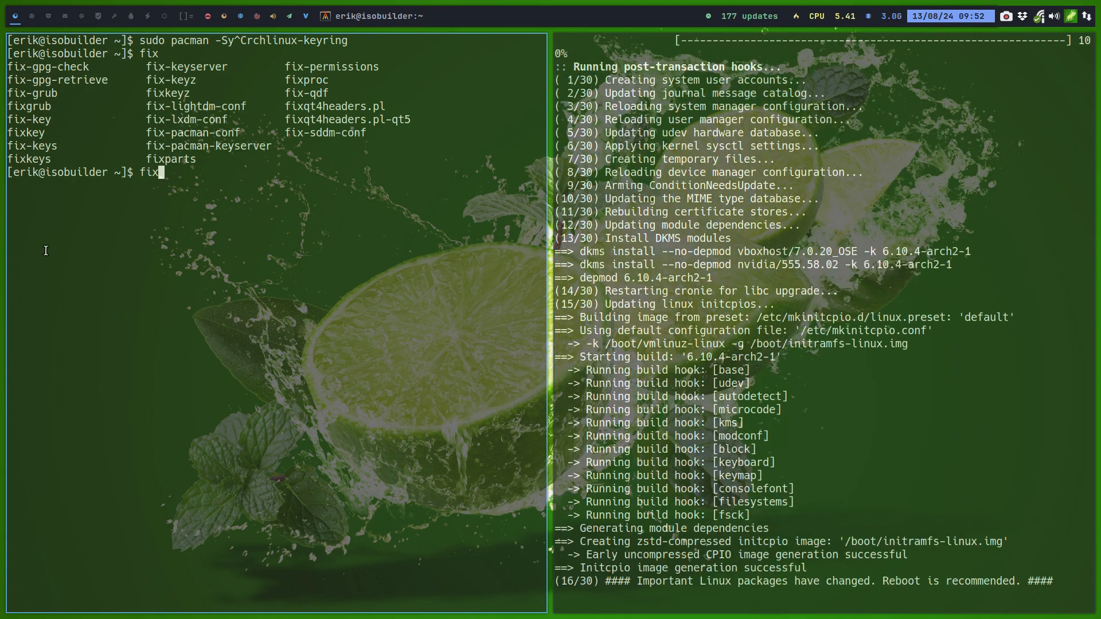